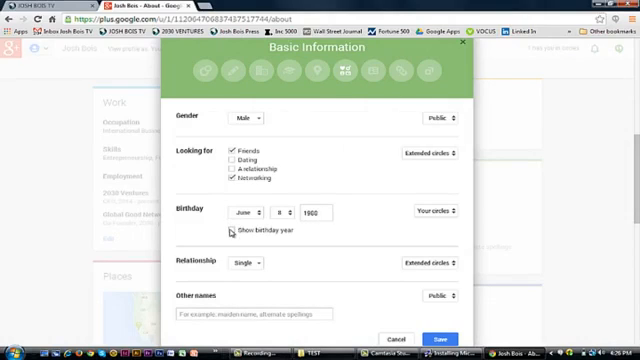
# From the account avatar menu, go to the Google Account personal info settings.
pyautogui.click(228, 232)
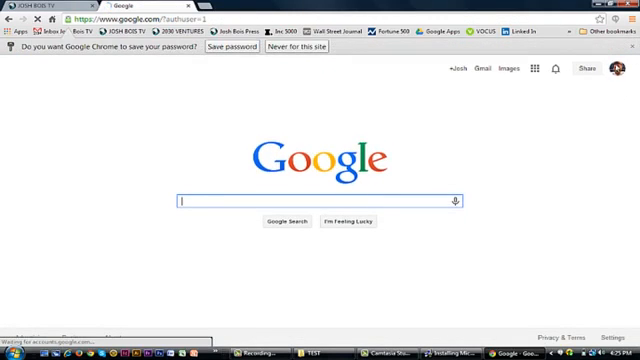
pyautogui.click(620, 72)
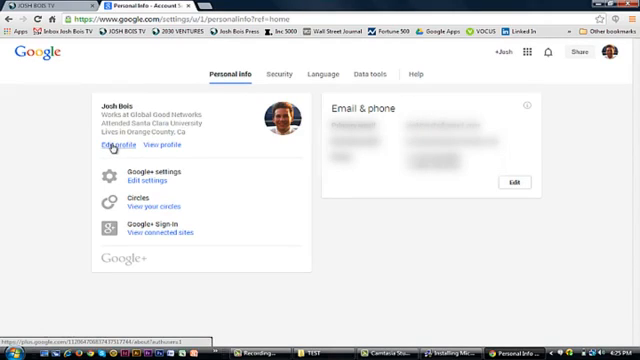
# Go to the Google+ profile About page and bring the Basic information card into view.
pyautogui.click(120, 148)
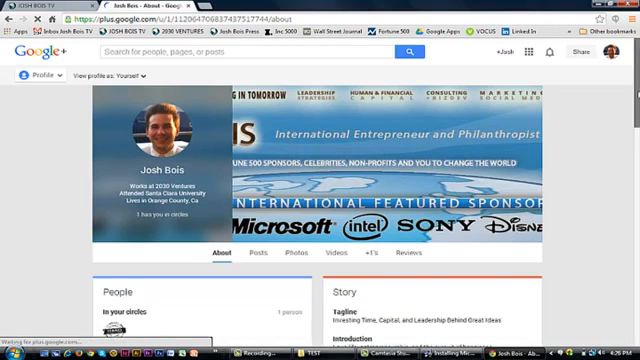
pyautogui.scroll(-3)
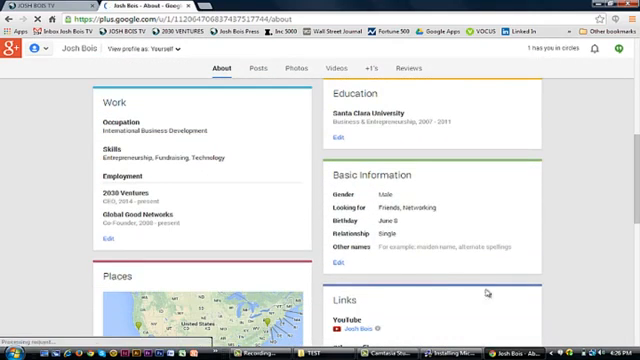
pyautogui.moveTo(340, 264)
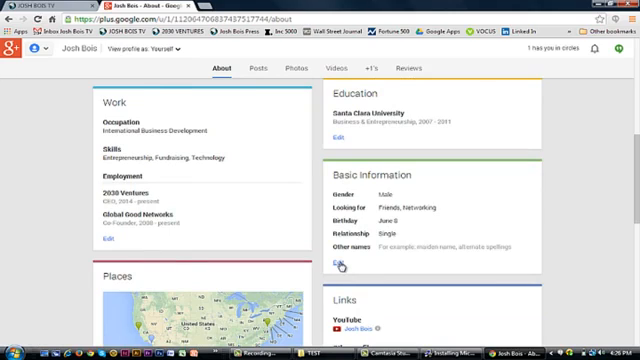
# Edit Basic information and enable 'Show birthday year' on the profile.
pyautogui.click(338, 262)
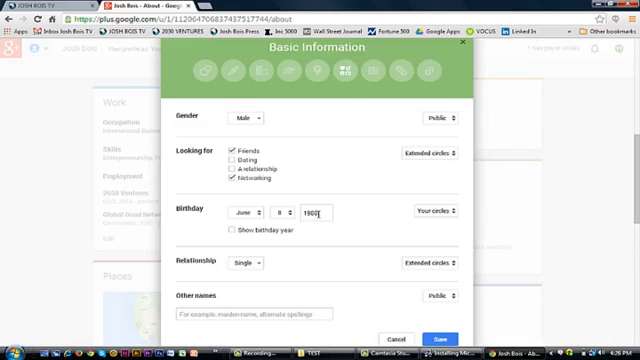
pyautogui.click(228, 232)
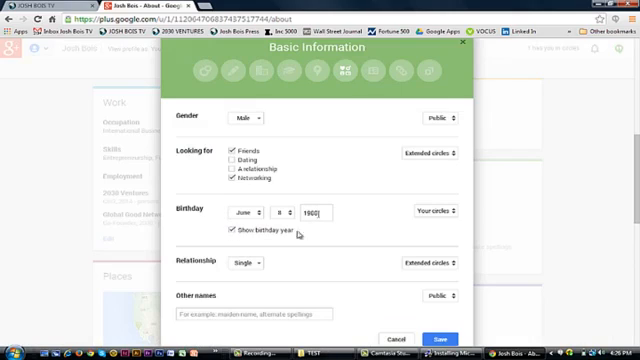